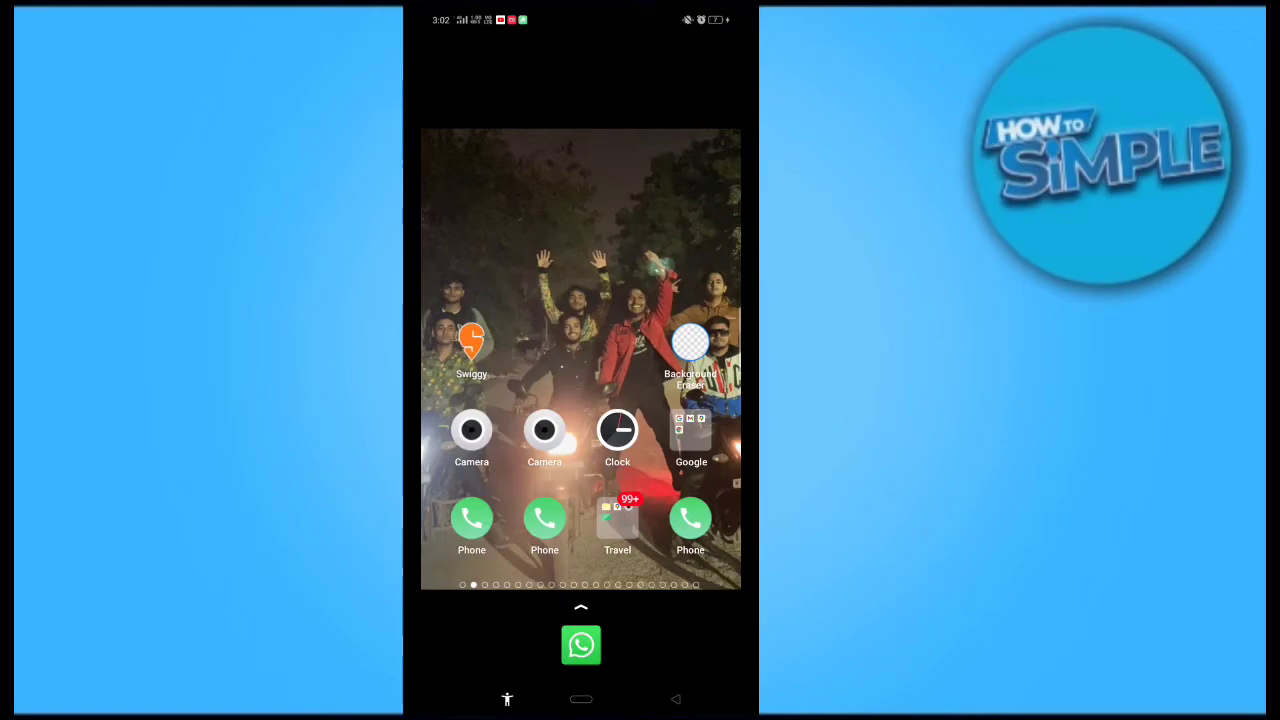
Switch from recent apps to Chrome with help.gcash.com/hc/en-us loaded.
click(580, 644)
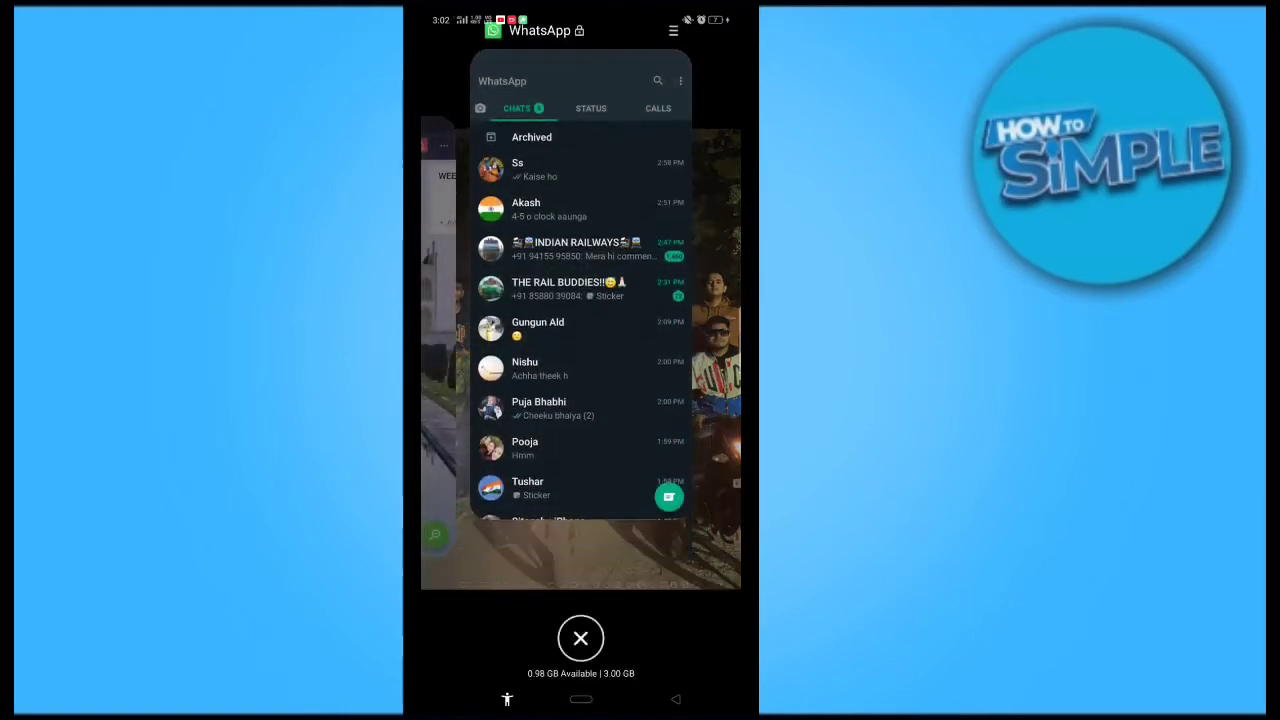
click(580, 638)
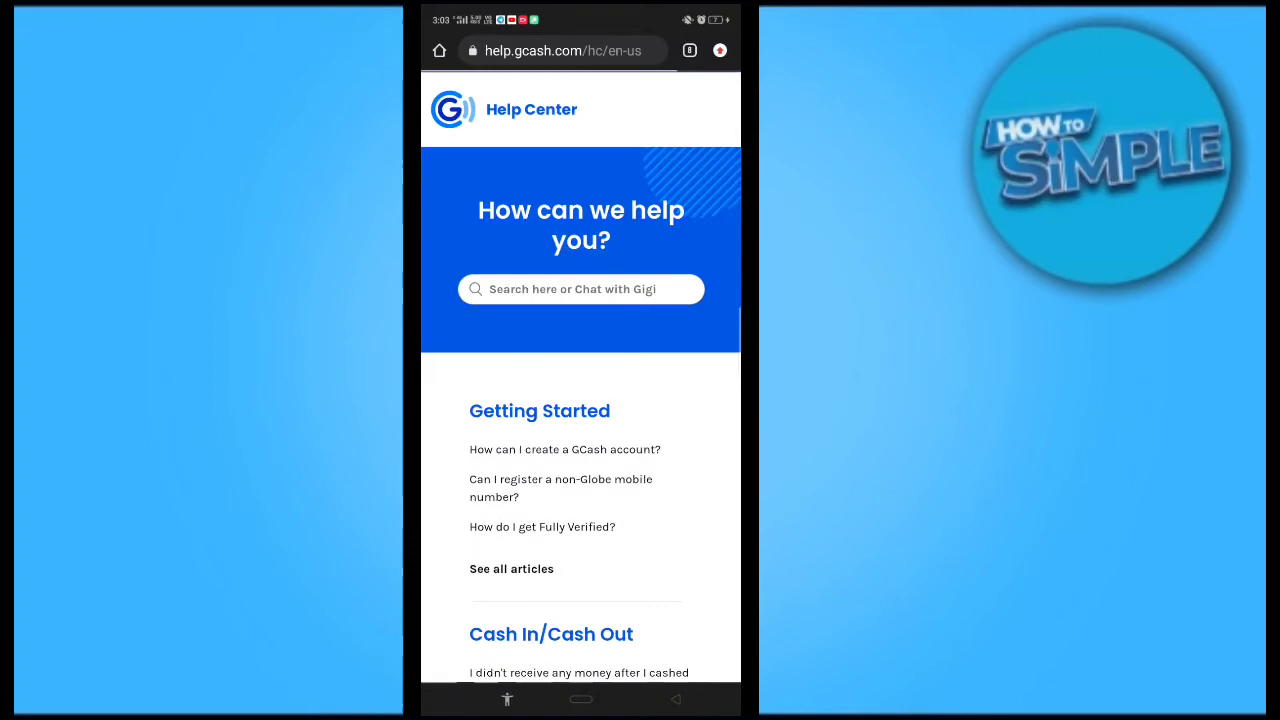
Scroll the Help Center home past Products and Services to the Account Management article list.
scroll(down, 3)
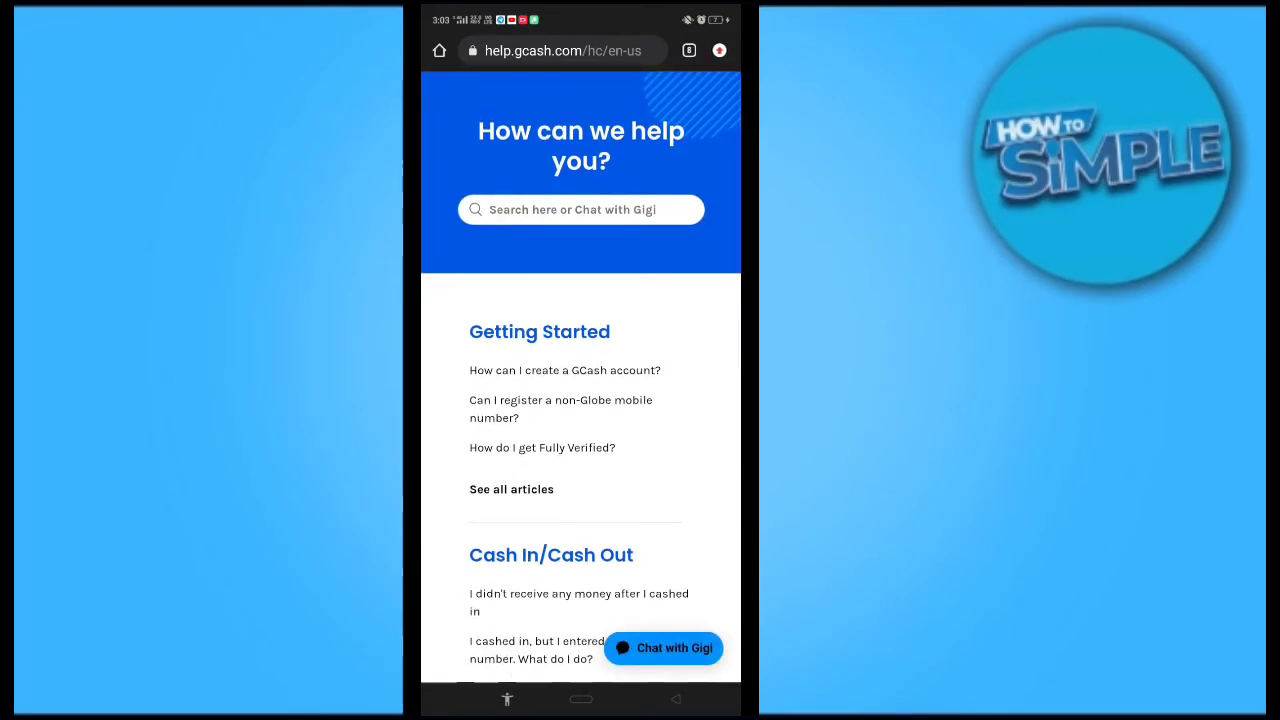
scroll(down, 3)
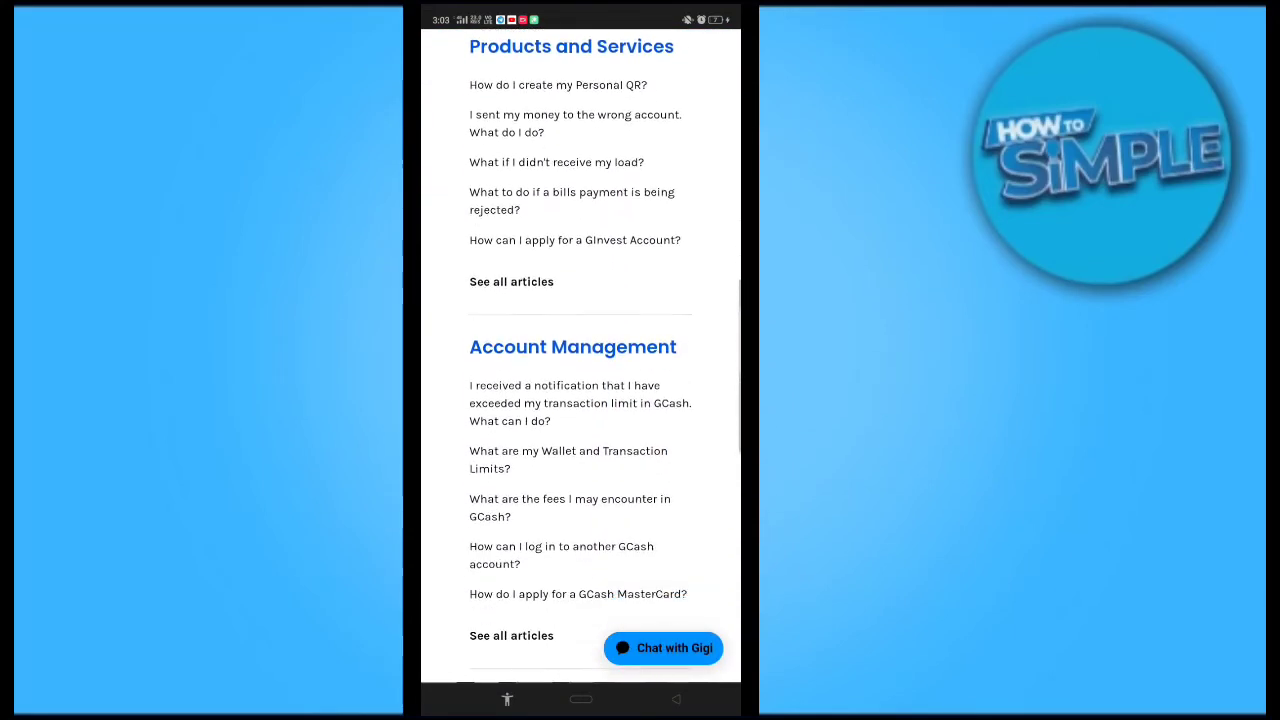
scroll(down, 3)
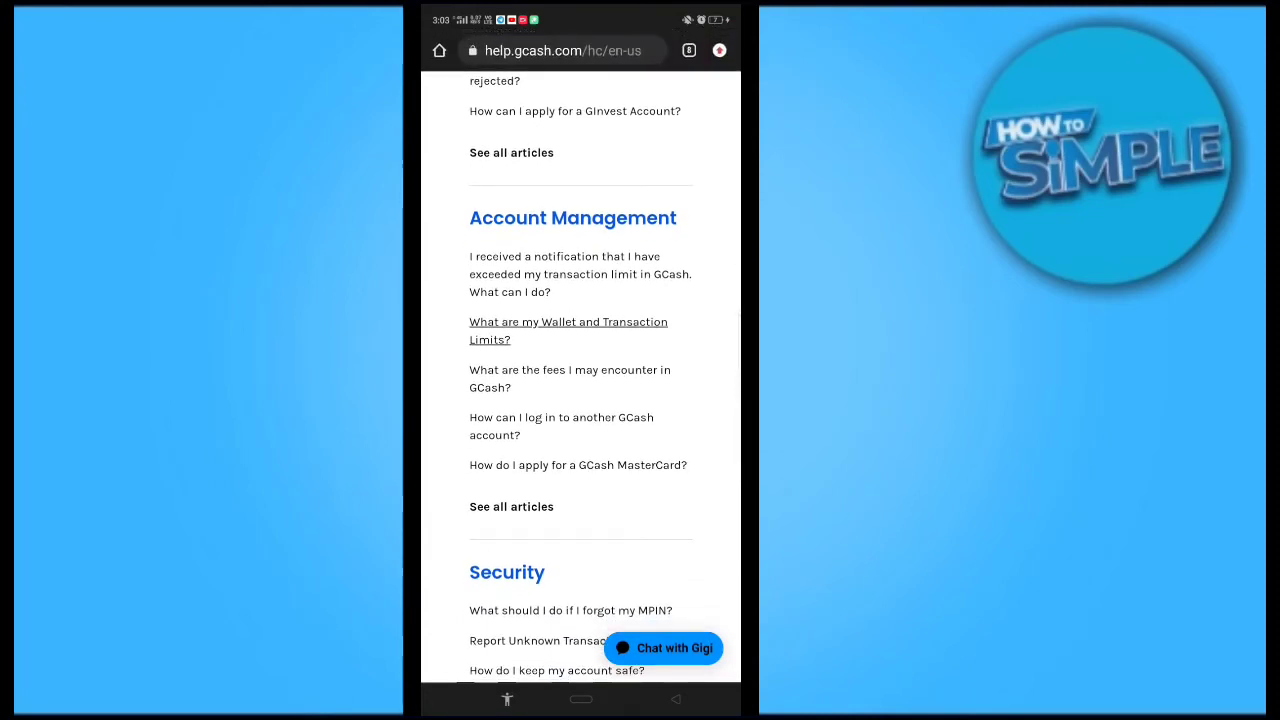
Open 'What are my Wallet and Transaction Limits?' and scroll to its limits chart.
click(568, 330)
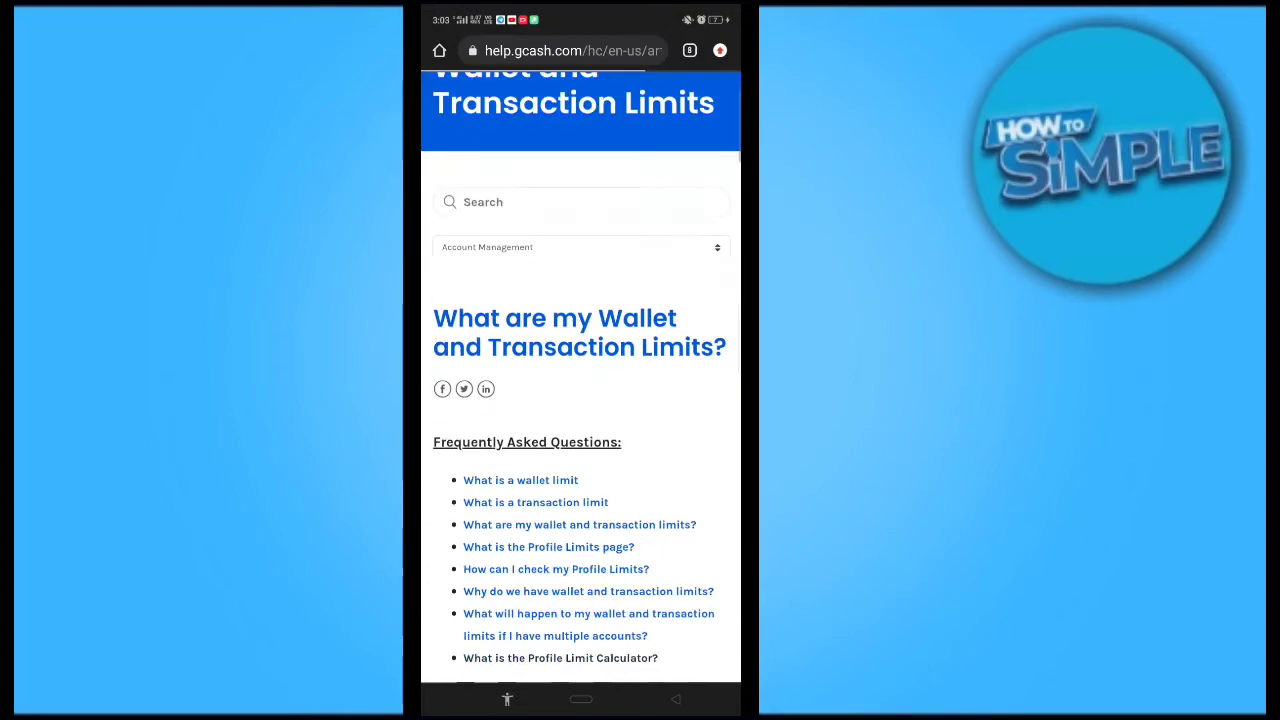
scroll(down, 3)
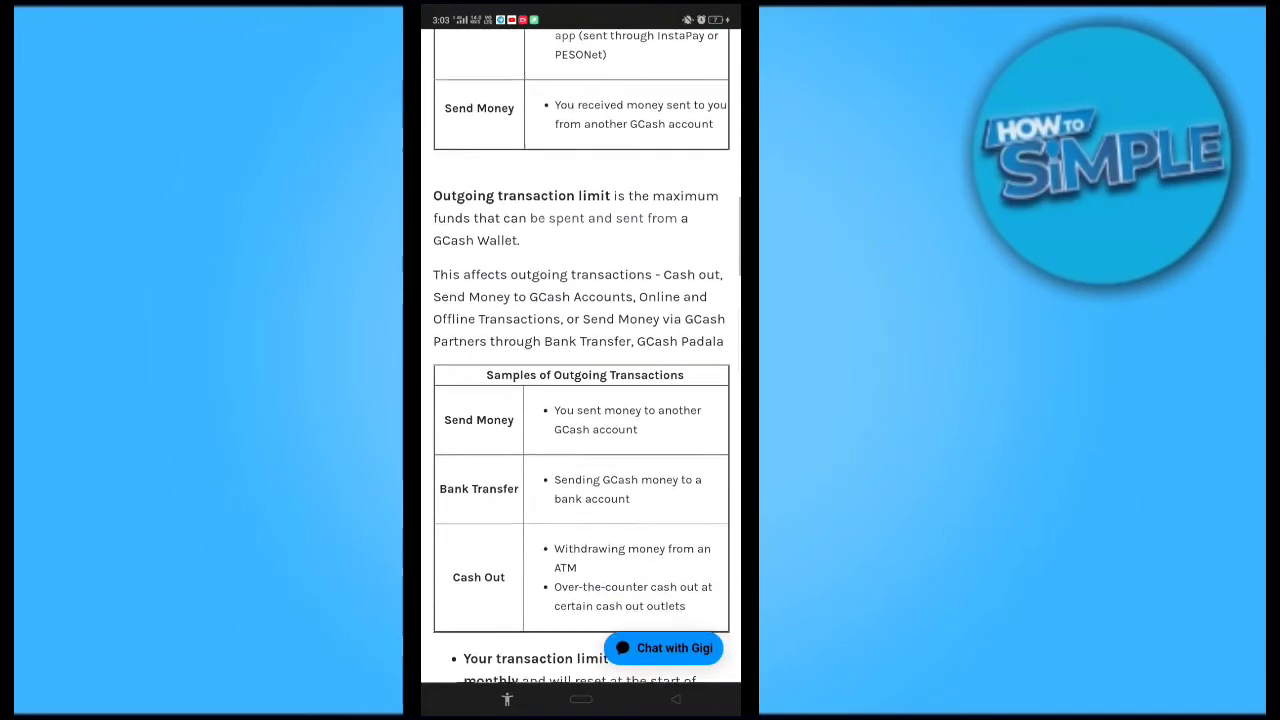
scroll(down, 3)
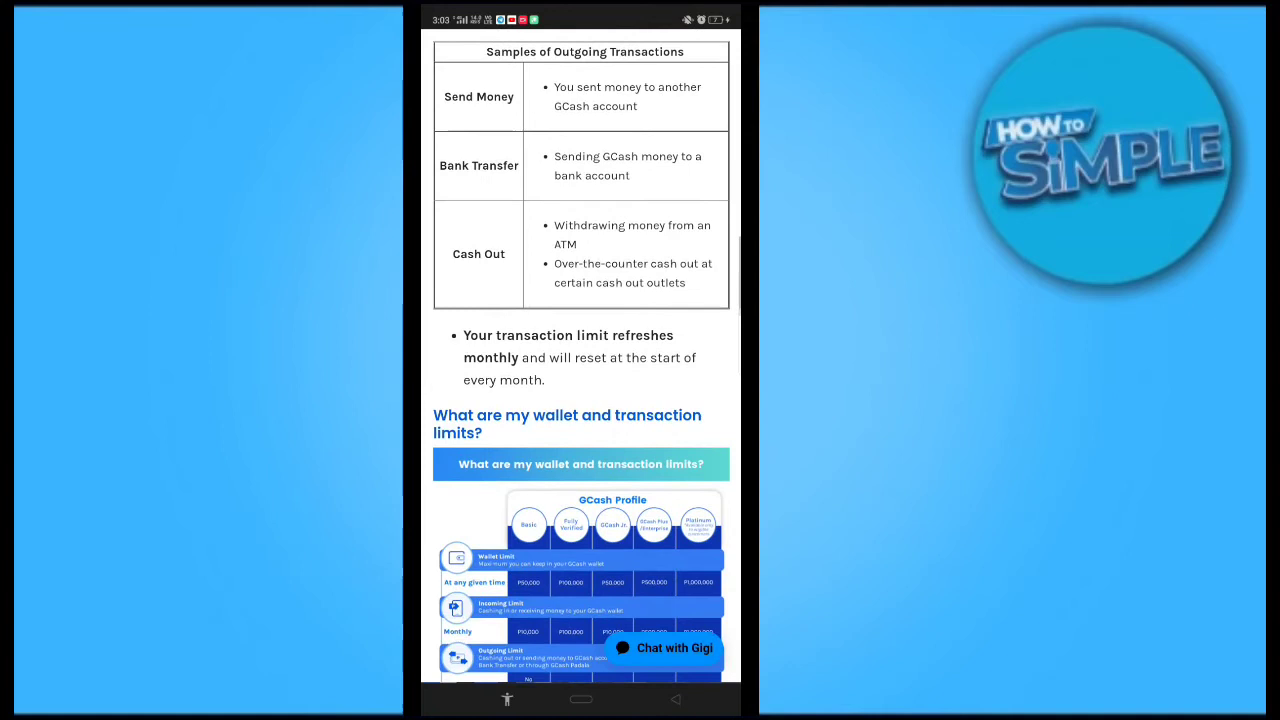
scroll(down, 3)
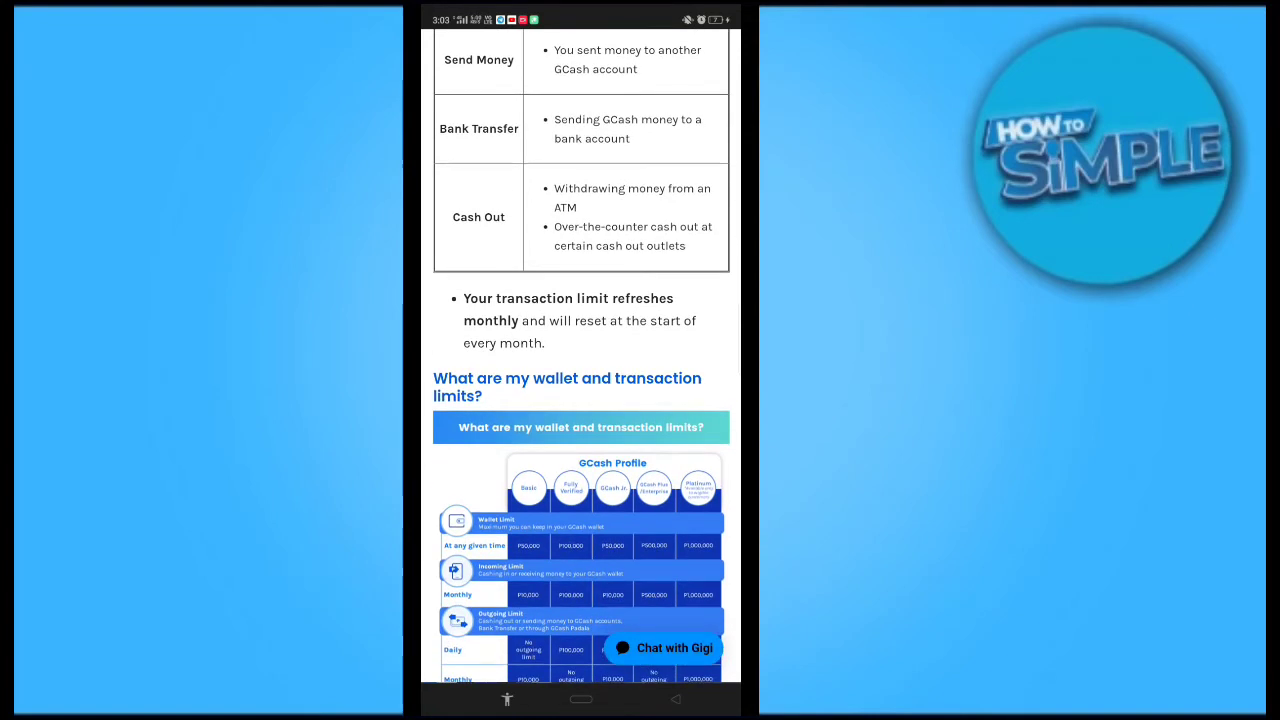